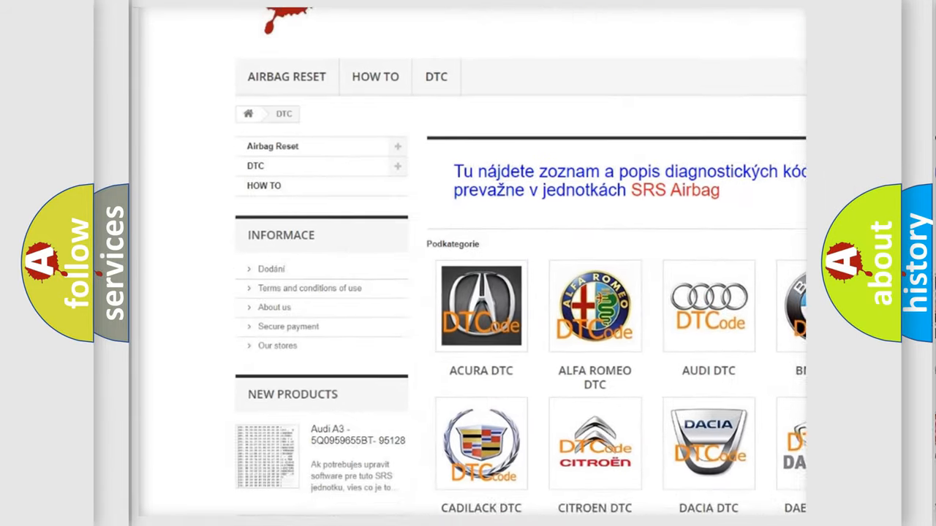
{"action": "scroll", "scroll_direction": "down", "scroll_amount": 3}
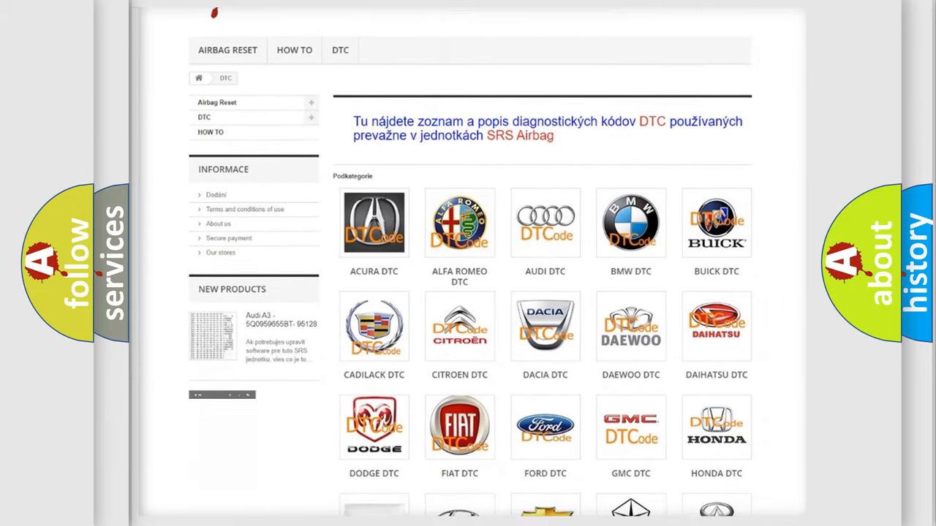
{"action": "scroll", "scroll_direction": "down", "scroll_amount": 3}
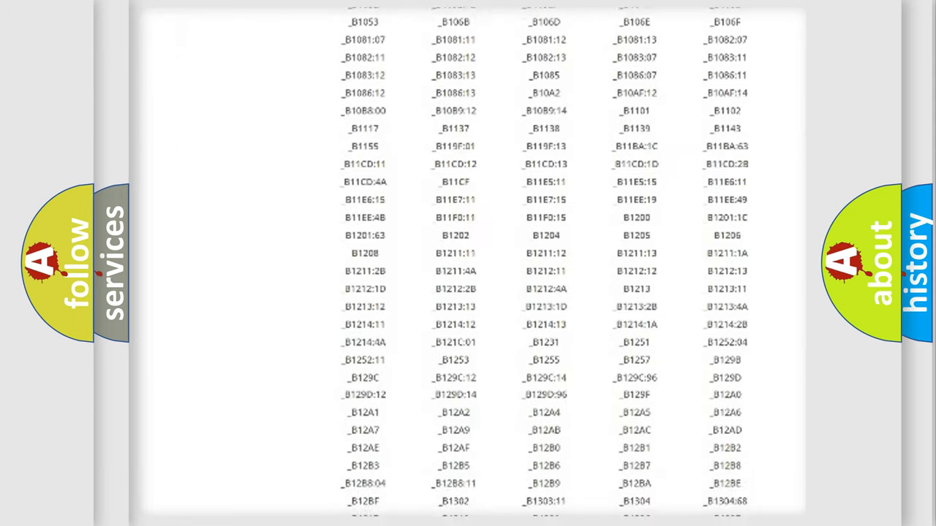
{"action": "scroll", "scroll_direction": "down", "scroll_amount": 3}
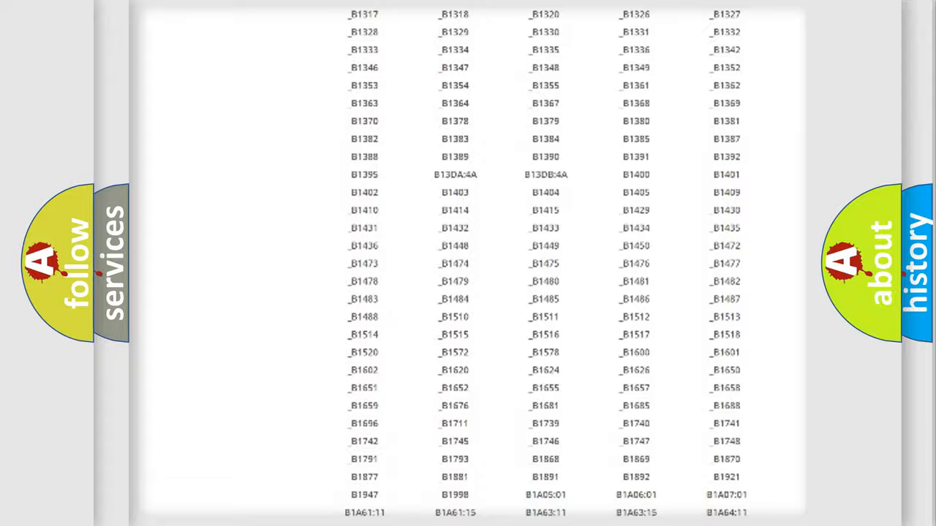